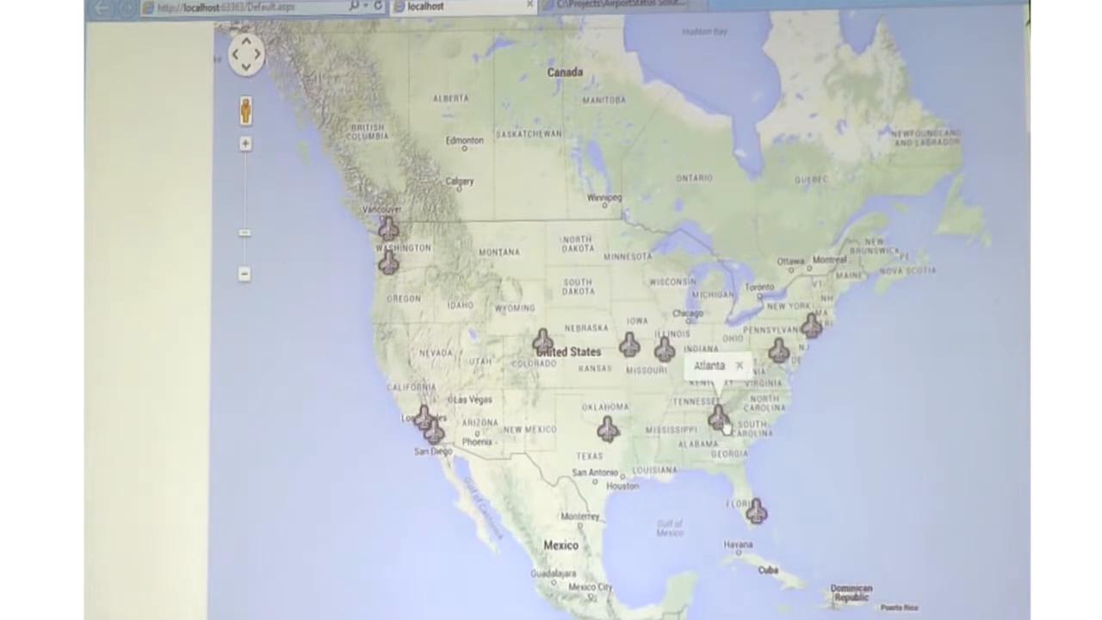
Show the Missouri-area airport's info window with Temperature 64.6 F (17.8 C)
left_click(723, 439)
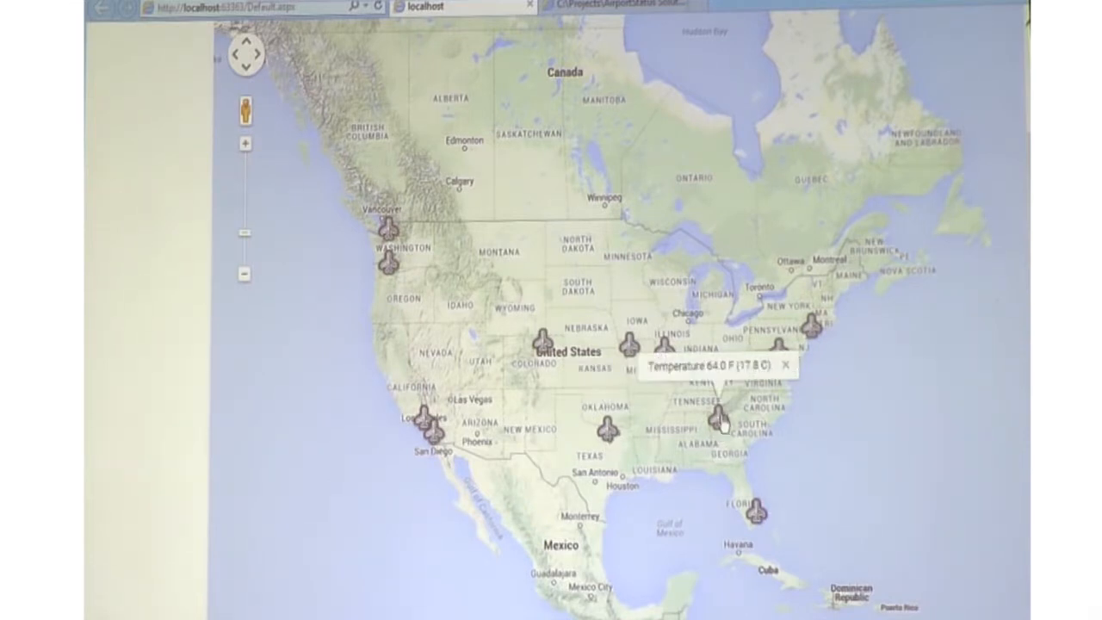